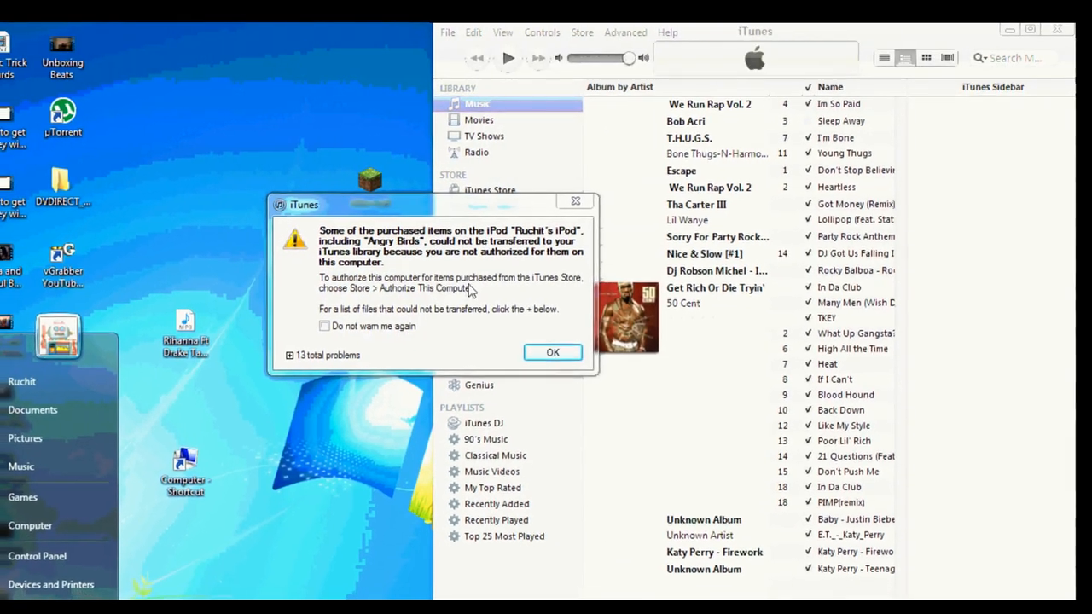
# Step: Dismiss the untransferred purchased items warning and bring up the computer's Music library folder
pyautogui.click(552, 353)
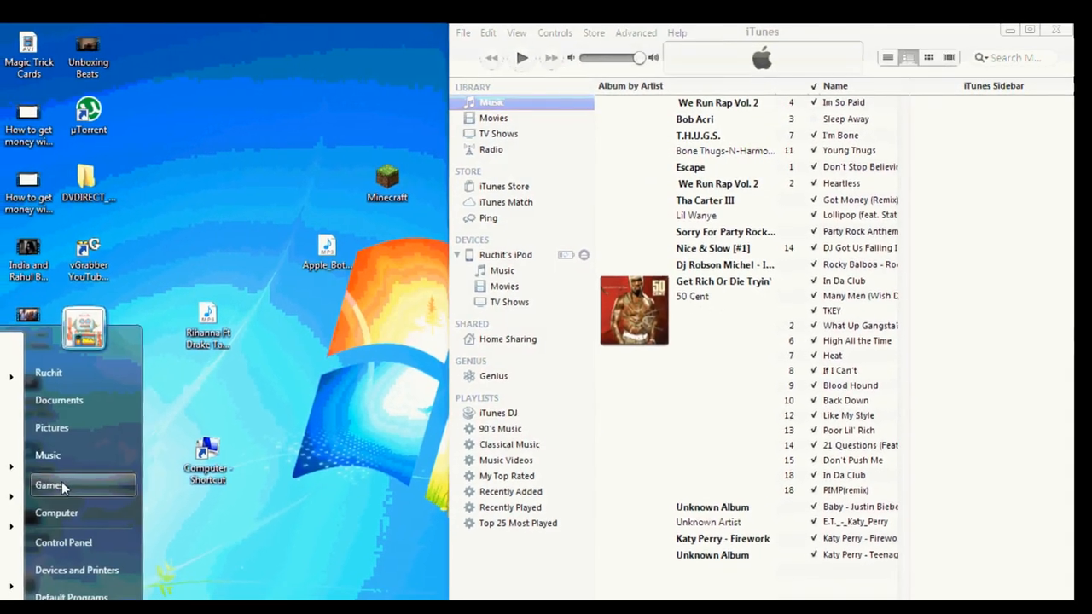
pyautogui.click(48, 454)
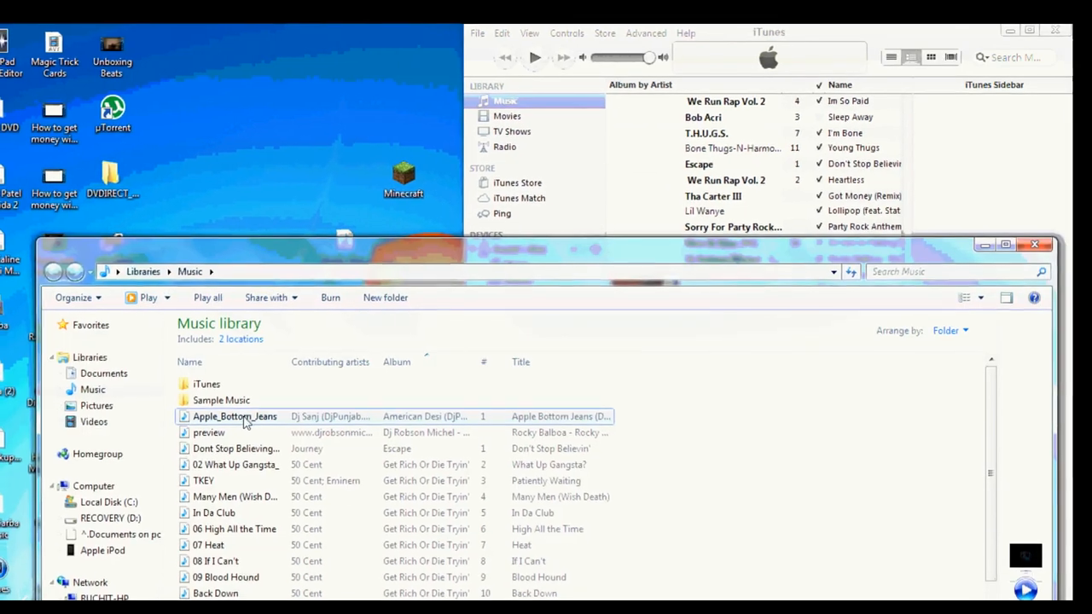